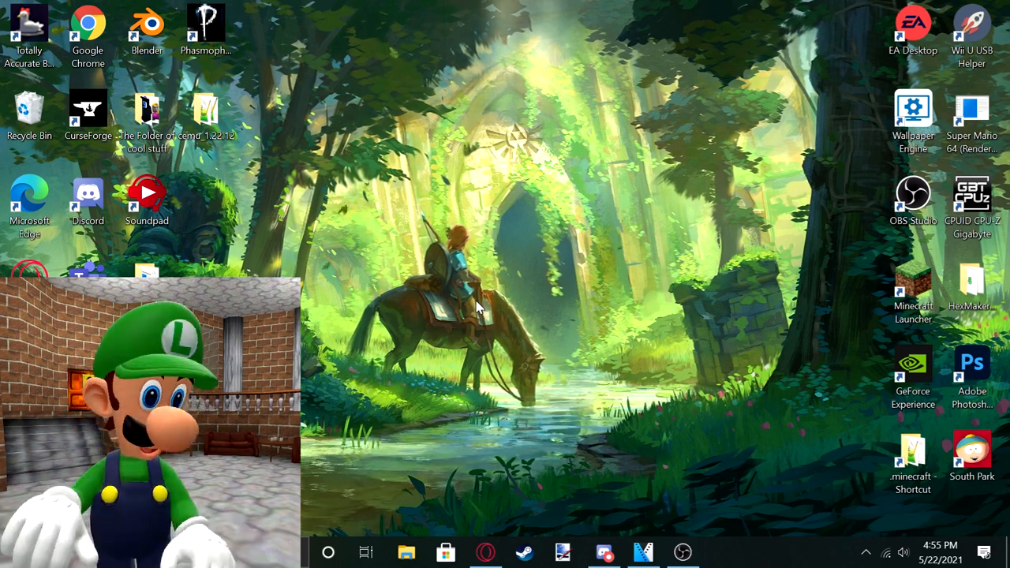
# - Open the Start menu's app list and scroll down toward Calculator
pyautogui.click(326, 552)
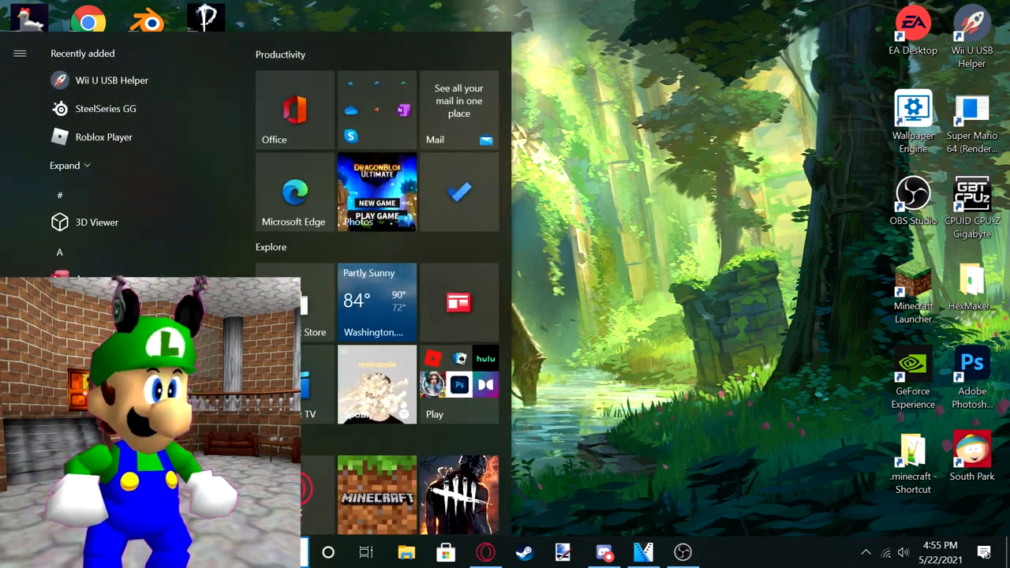
pyautogui.scroll(-3)
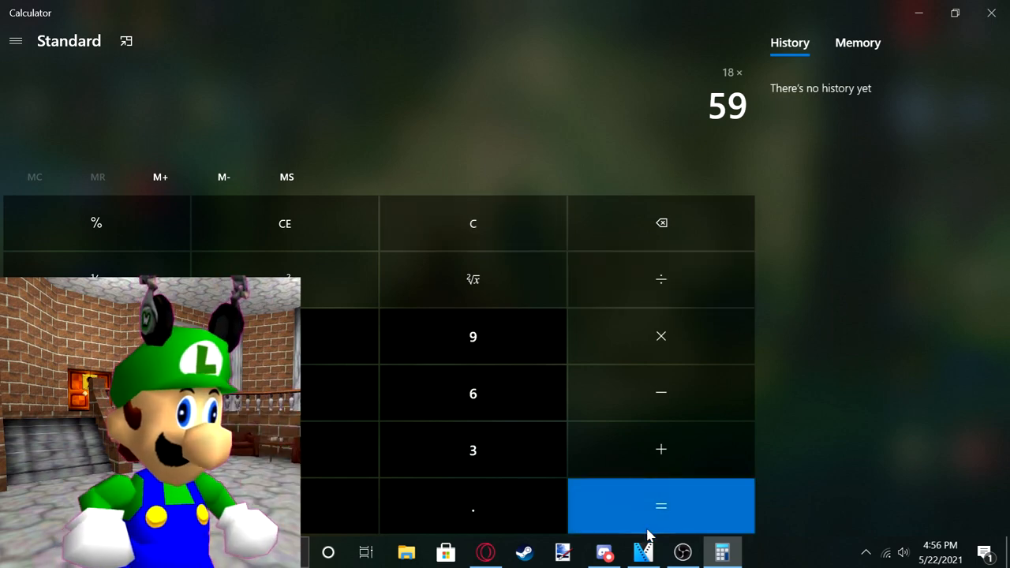
# - Compute 18 × 59 = 1,062, then begin a new division 1,062 ÷
pyautogui.click(659, 505)
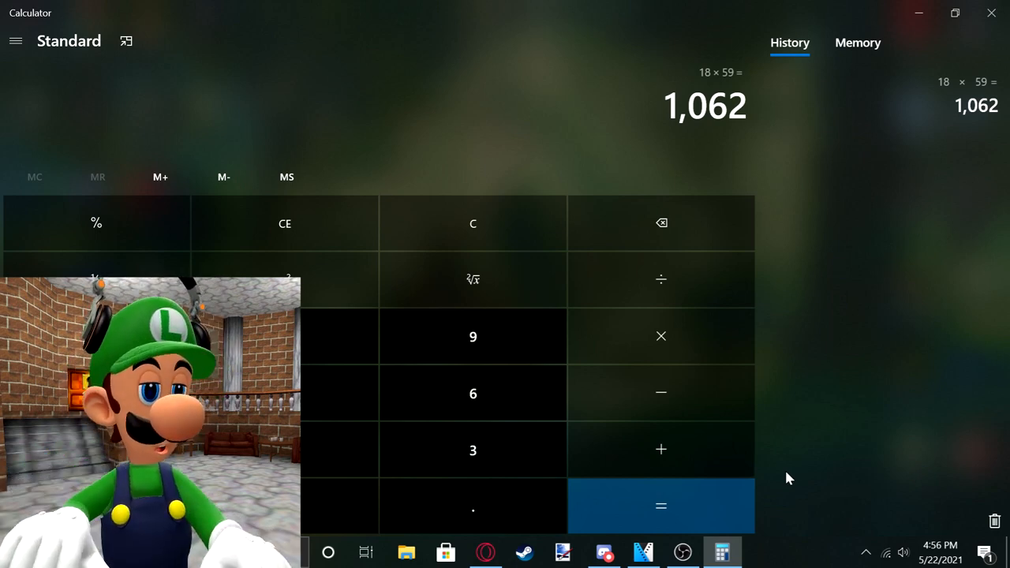
pyautogui.moveTo(850, 449)
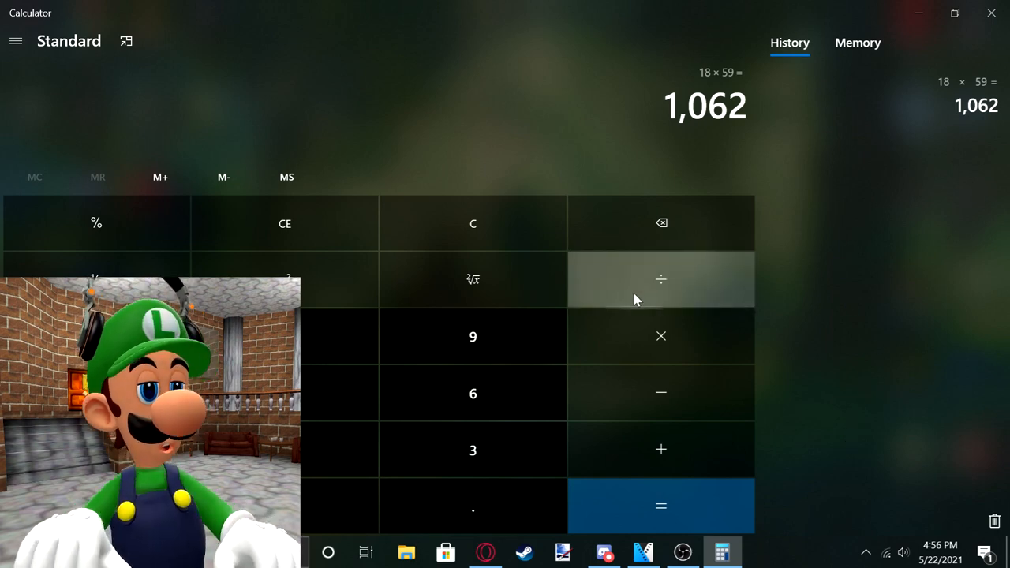
pyautogui.click(660, 280)
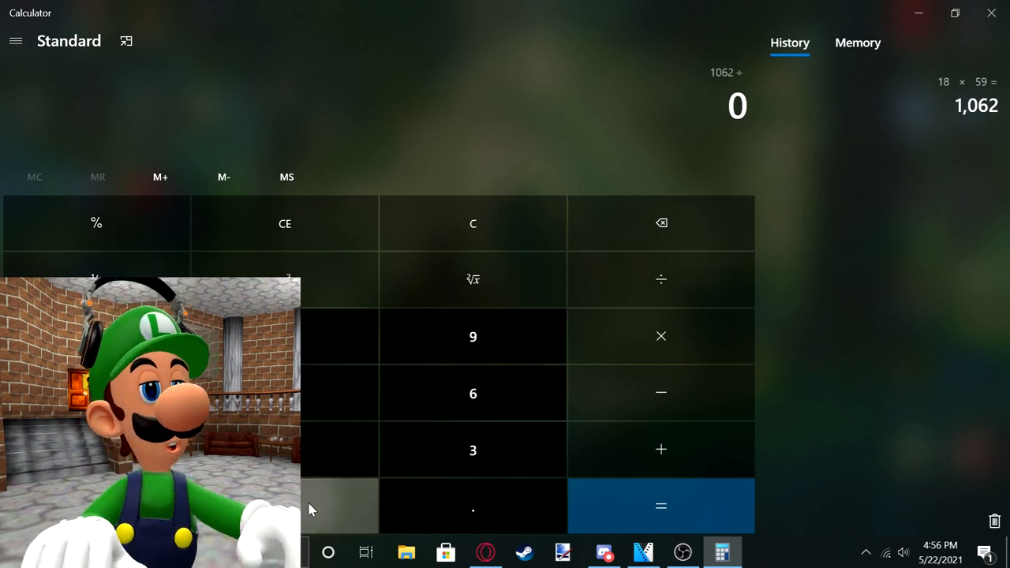